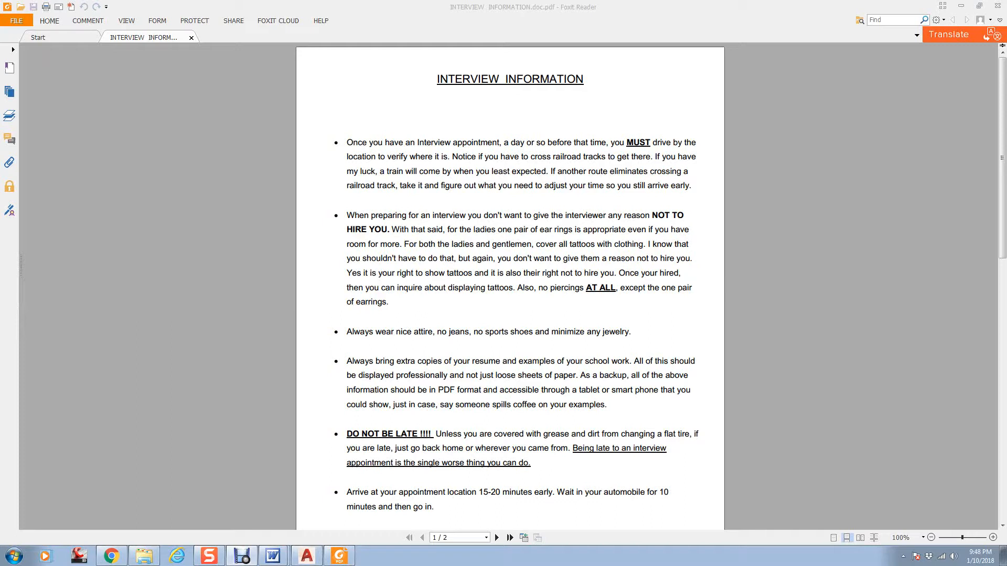
mouse_move(408, 256)
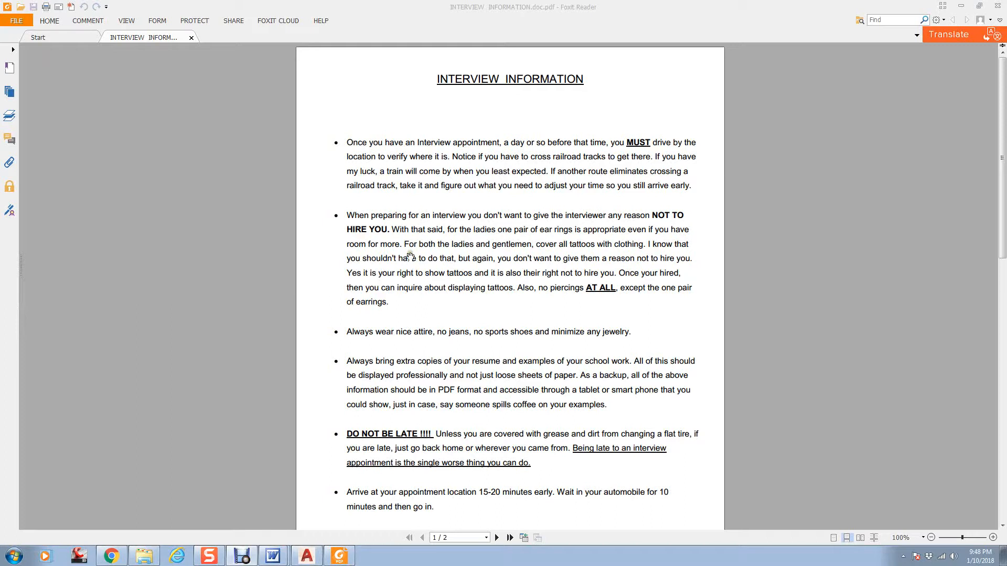
mouse_move(632, 145)
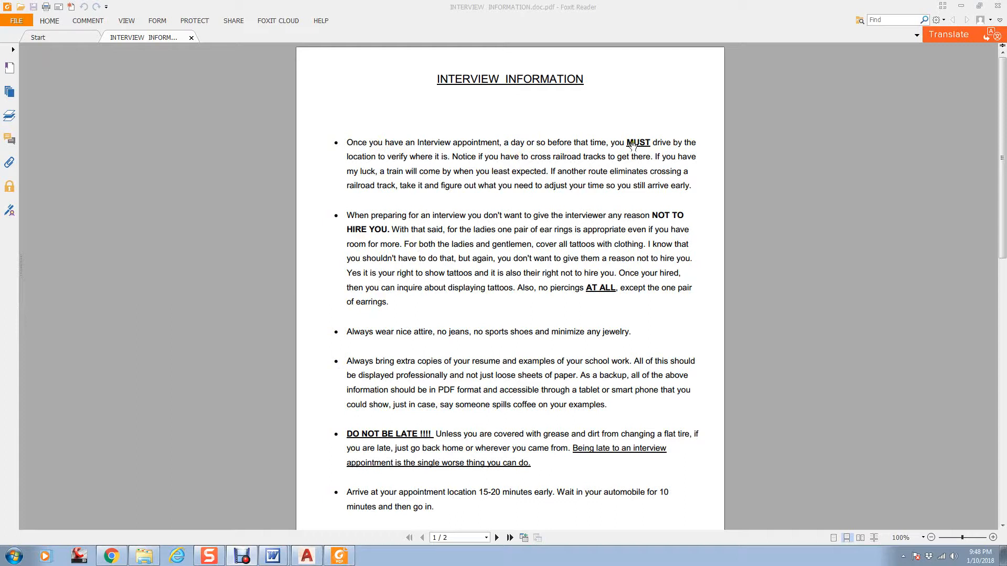
mouse_move(379, 169)
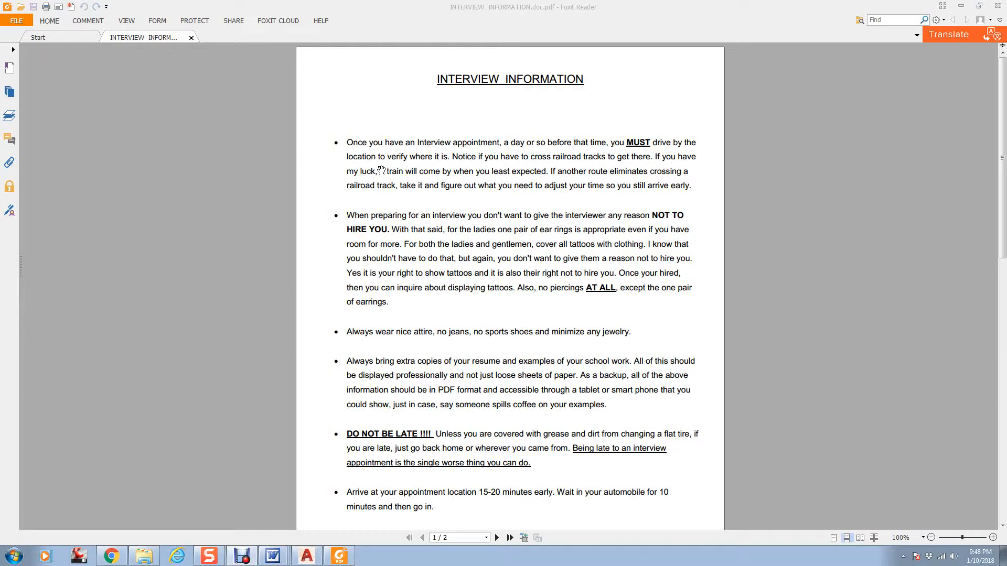
mouse_move(467, 186)
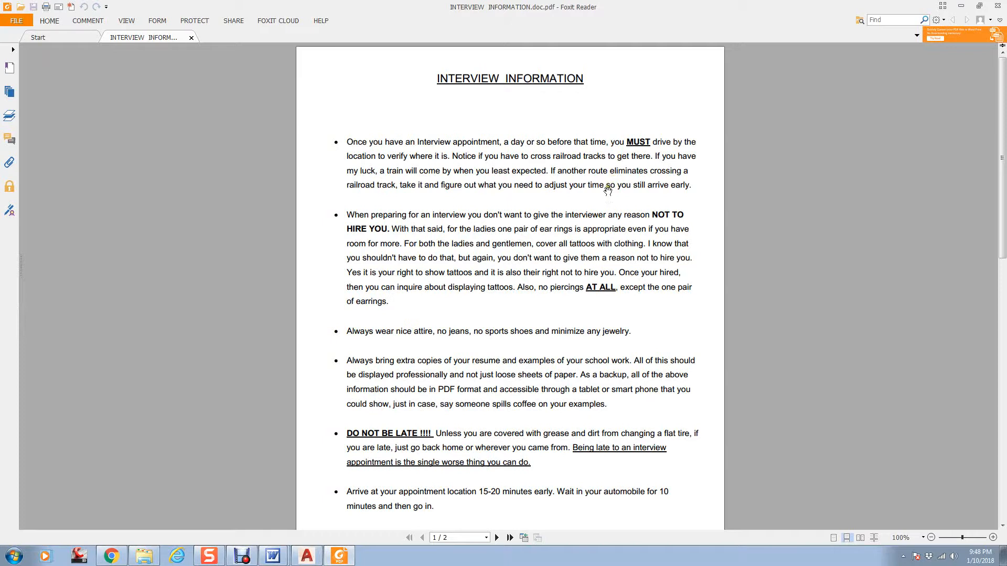
Scroll through page 1's remaining tips until page 2's AutoCAD test tip appears.
scroll("down", 3)
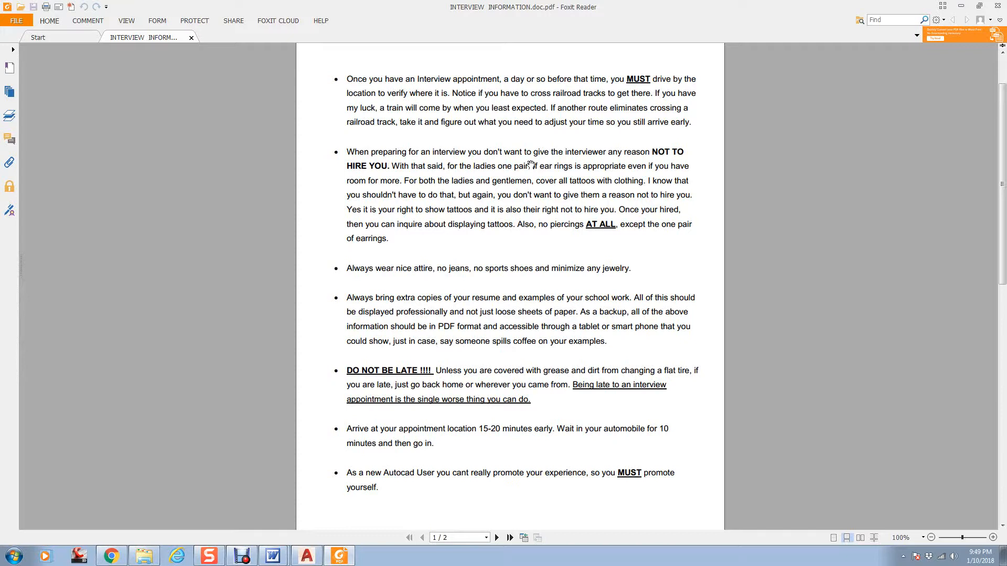
mouse_move(581, 182)
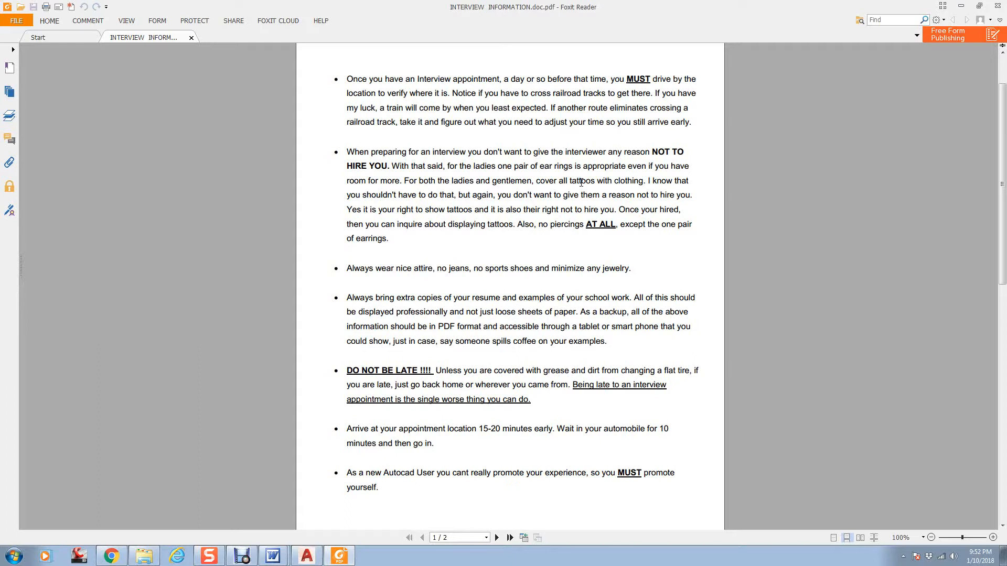
scroll("down", 3)
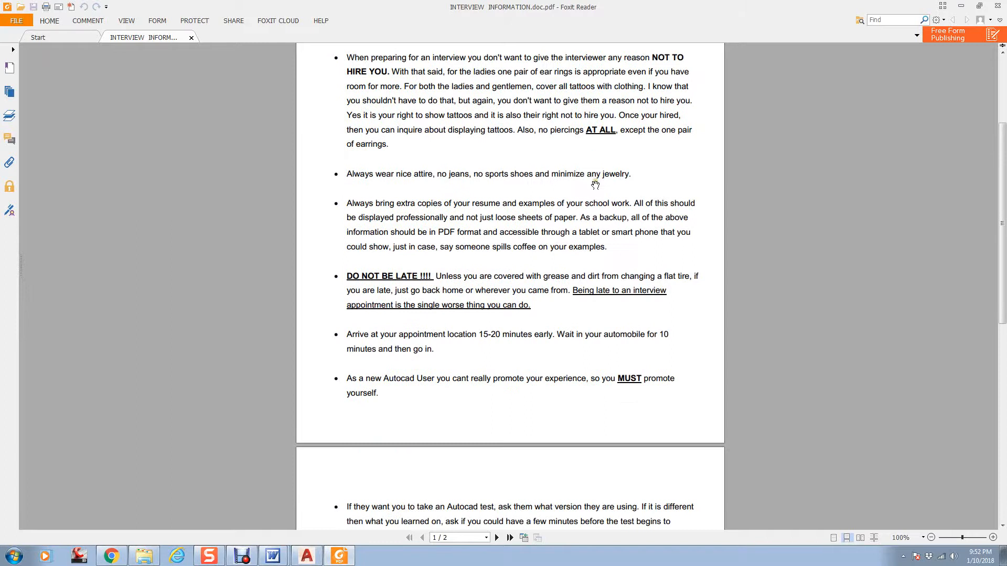
Scroll page 2 to show the AutoCAD test, employer qualities and honesty tips.
scroll("down", 3)
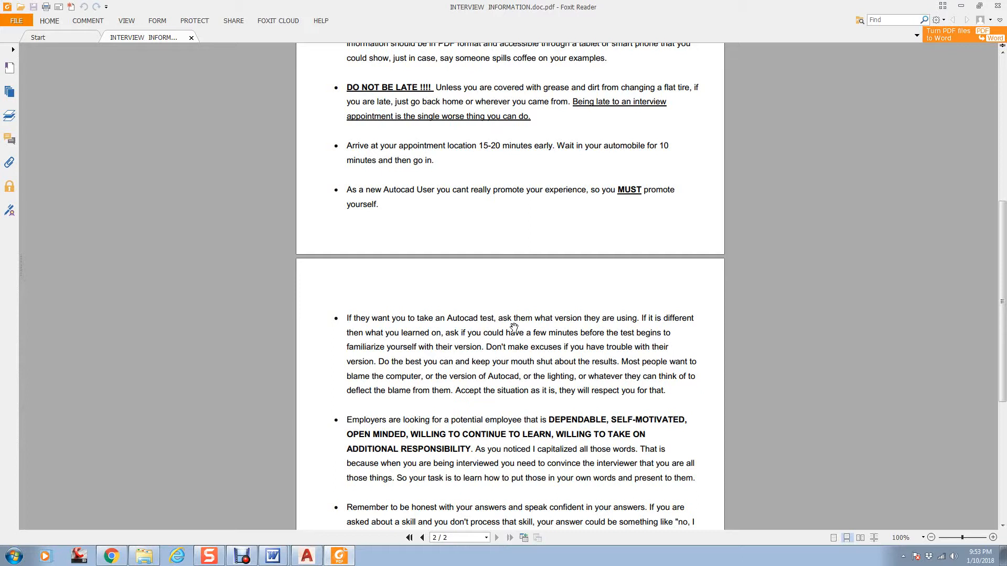
scroll("down", 3)
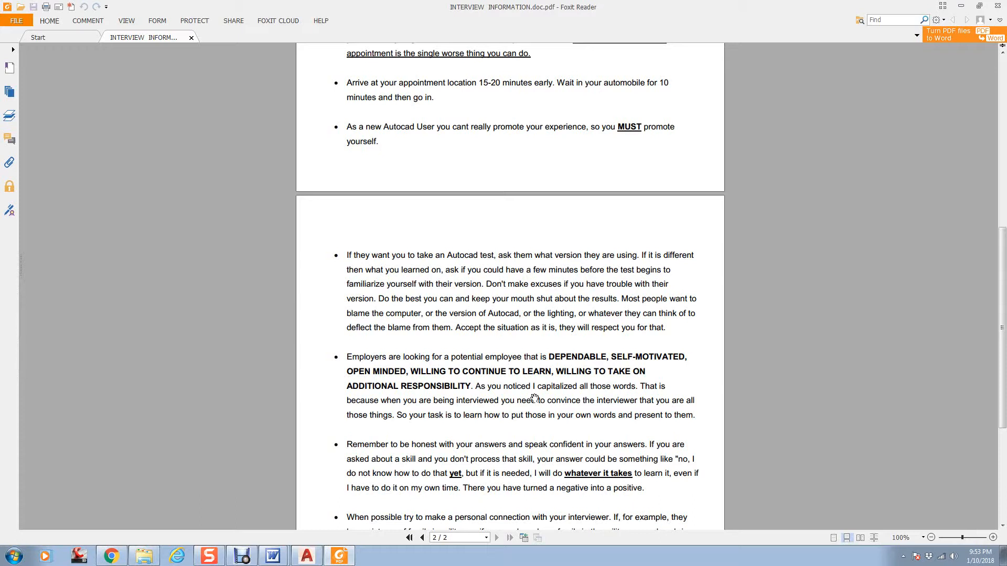
Scroll further to reveal the personal-connection tip and the start of the thank-you note tip.
scroll("down", 3)
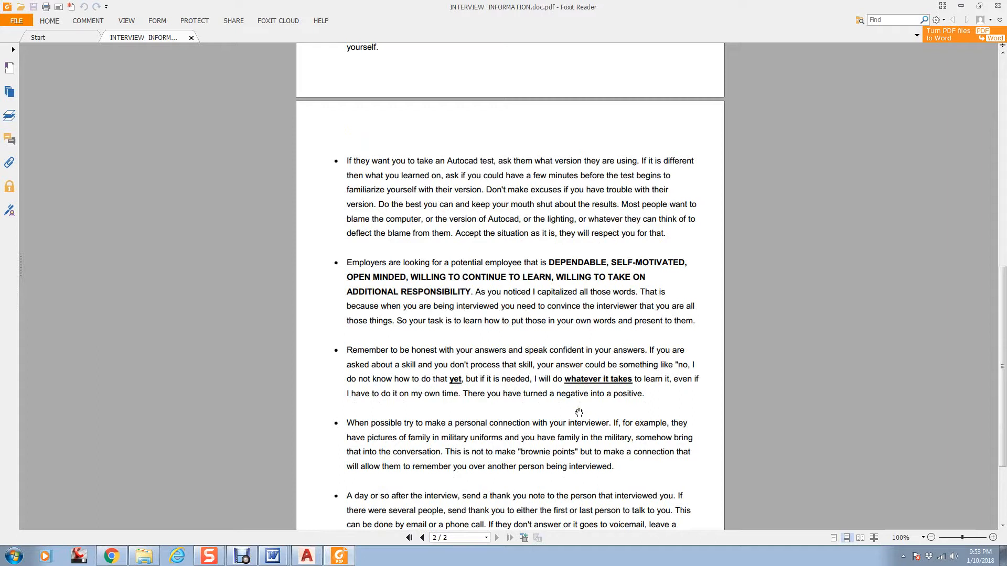
mouse_move(507, 366)
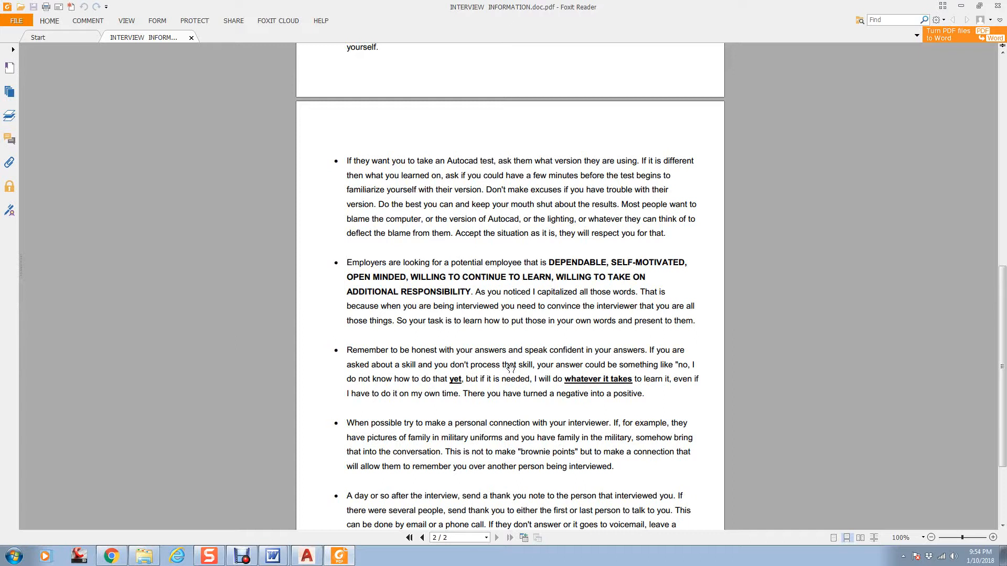
scroll("down", 3)
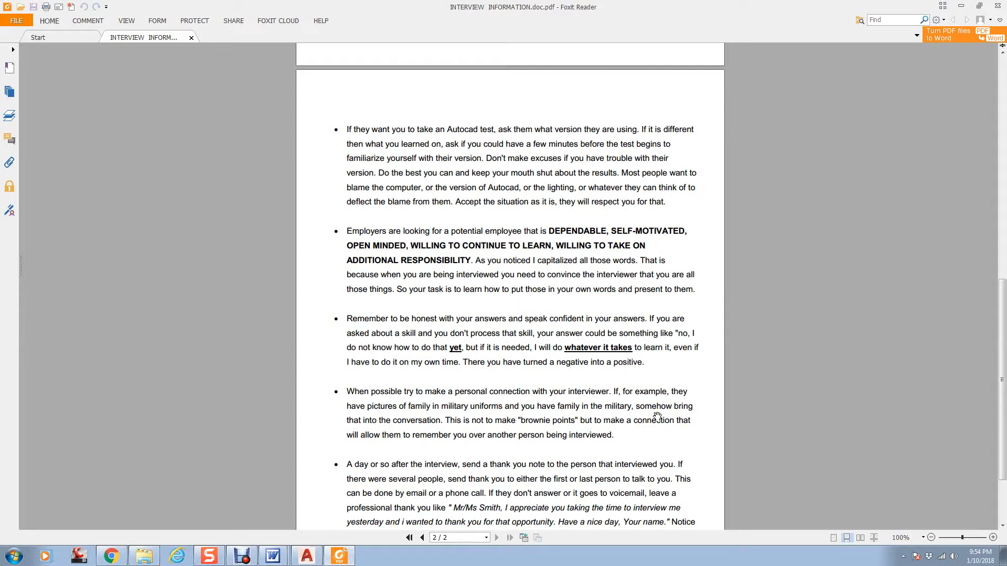
mouse_move(656, 415)
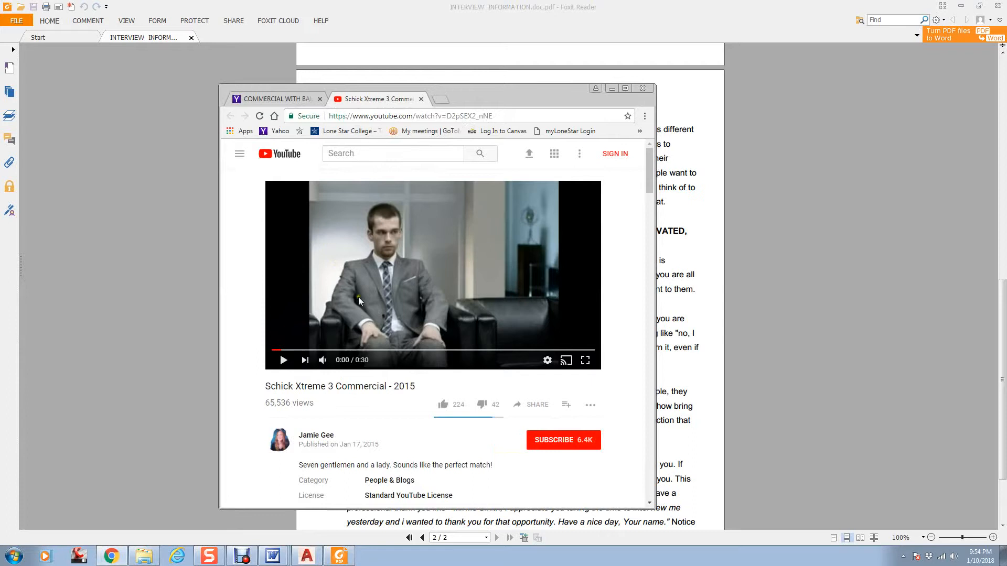
Play the Schick Xtreme 3 commercial, scrub its progress bar, then dismiss Chrome.
left_click(284, 360)
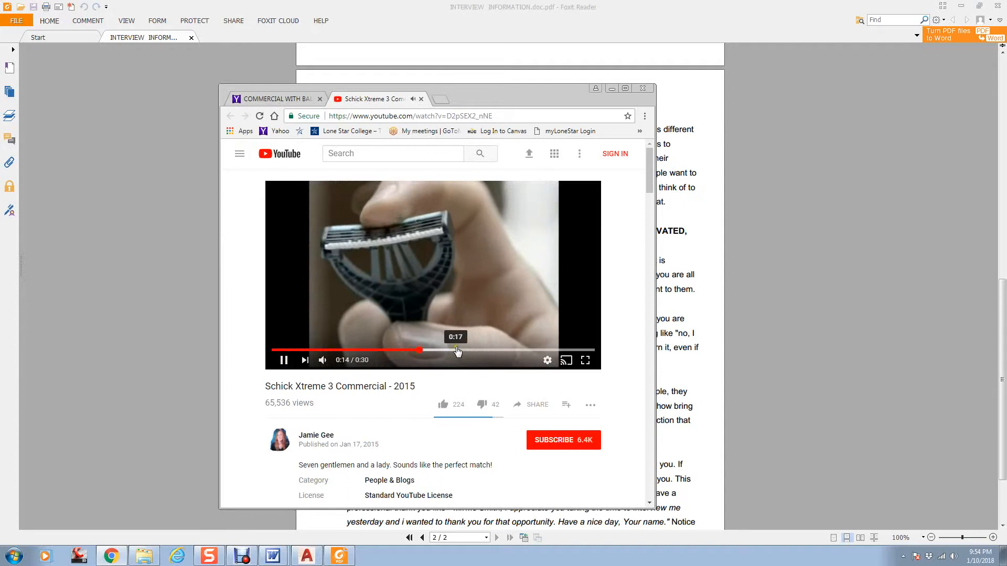
left_click(472, 350)
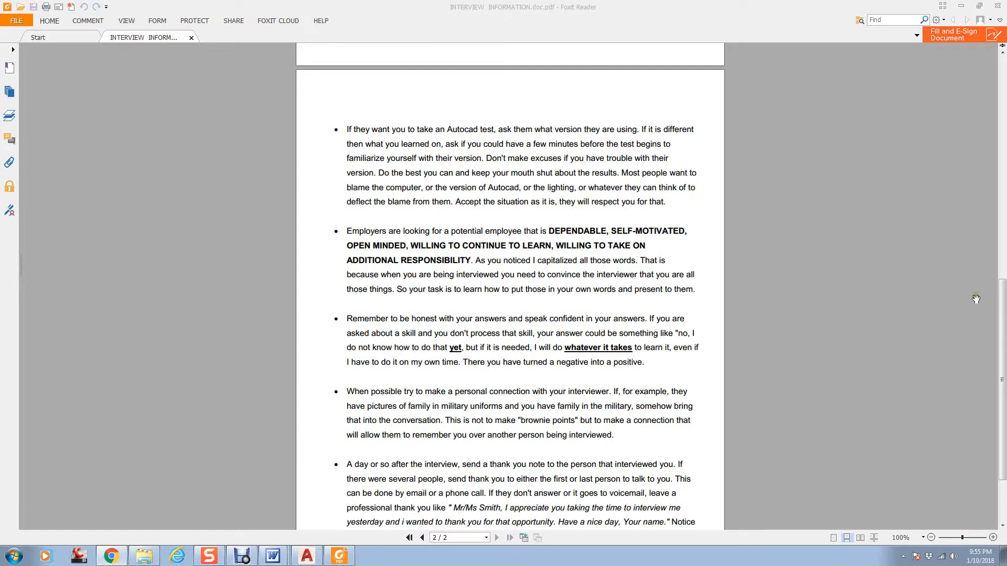
mouse_move(635, 460)
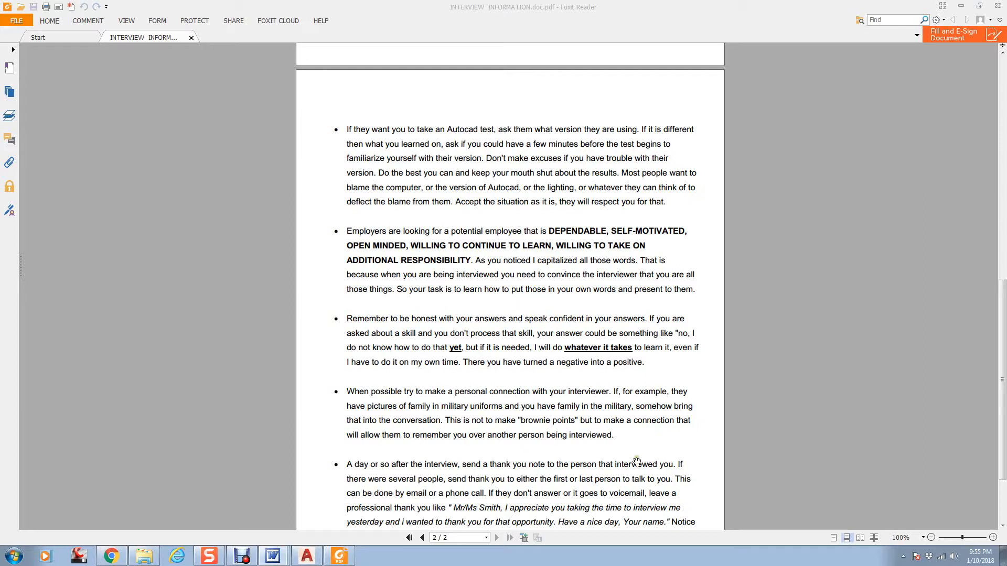
Scroll to the end of page 2 showing the thank-you note tip and sample message.
scroll("down", 3)
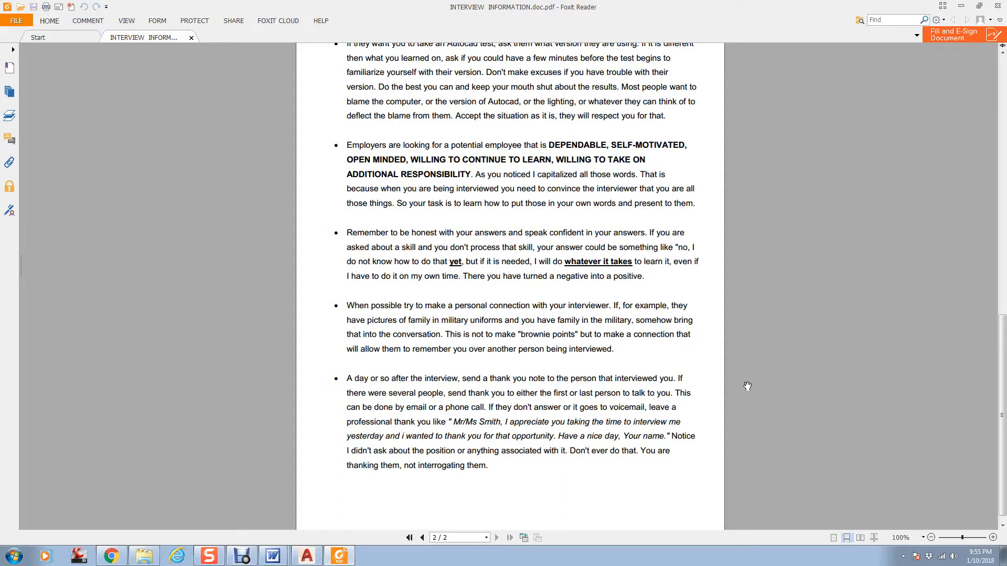
mouse_move(442, 418)
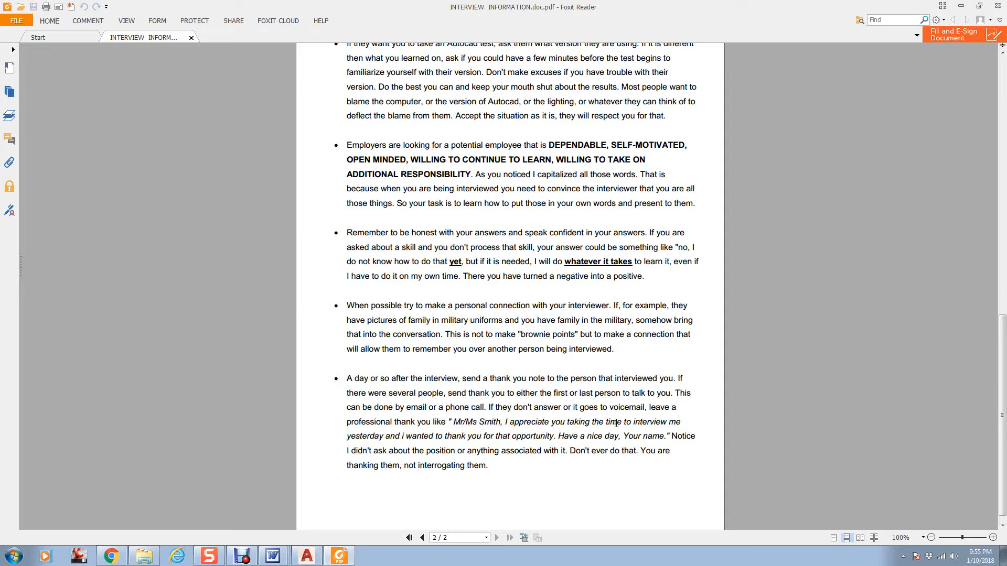
mouse_move(634, 435)
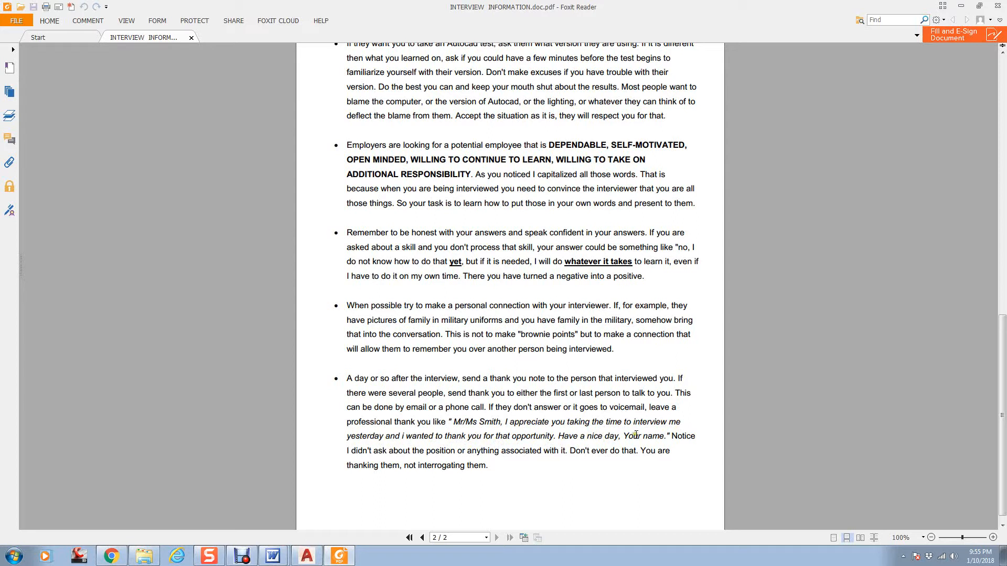
mouse_move(612, 447)
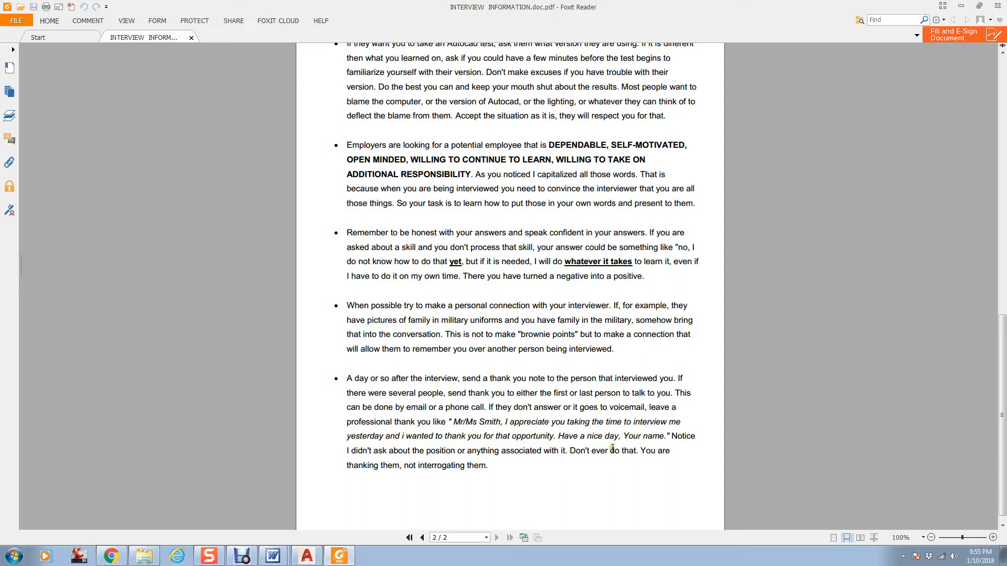
mouse_move(555, 424)
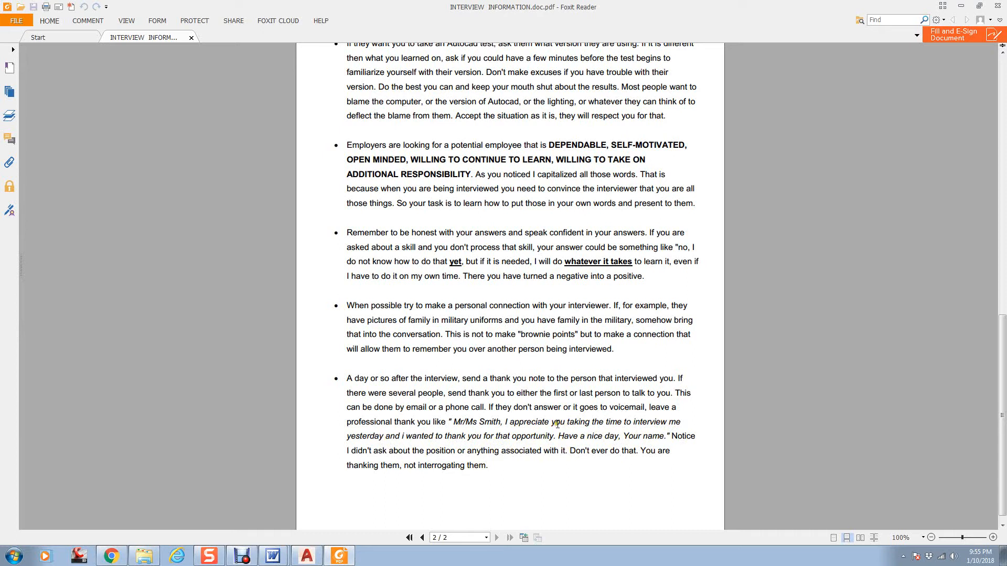
Scroll back up to page 1's tips from arriving early through self-promotion as a new AutoCAD user.
scroll("up", 3)
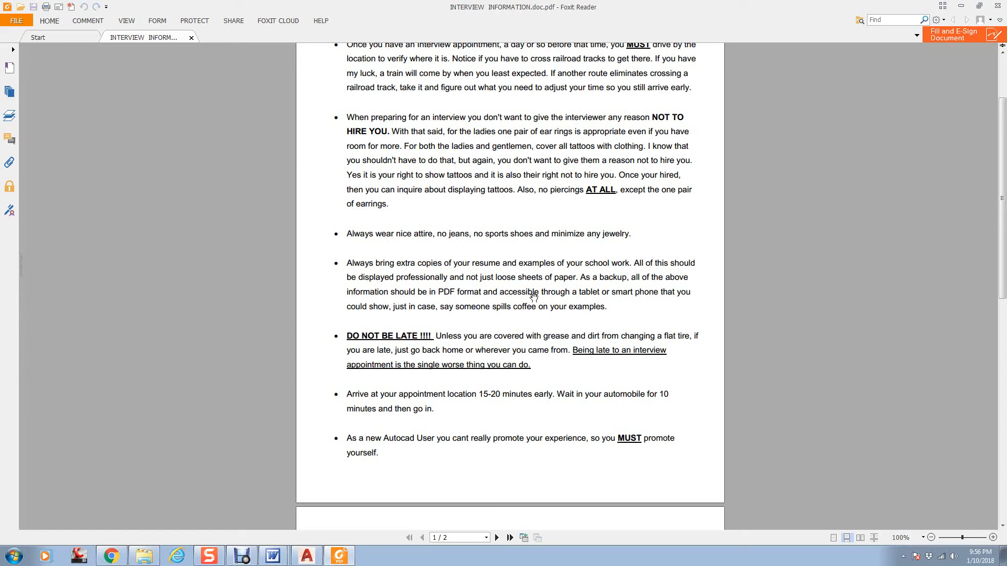
Scroll down again to page 2's closing thank-you note tip and sample message.
scroll("down", 3)
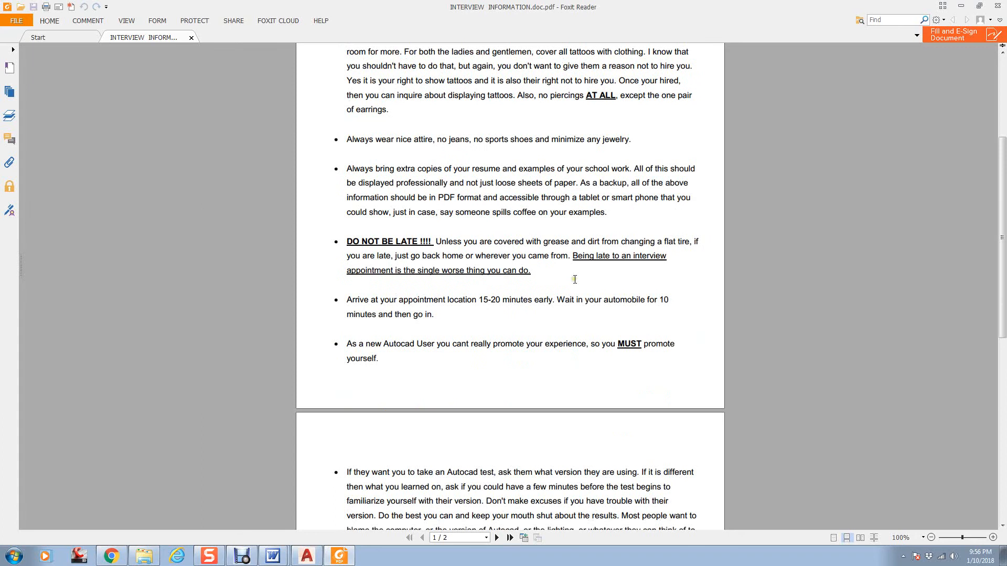
scroll("down", 3)
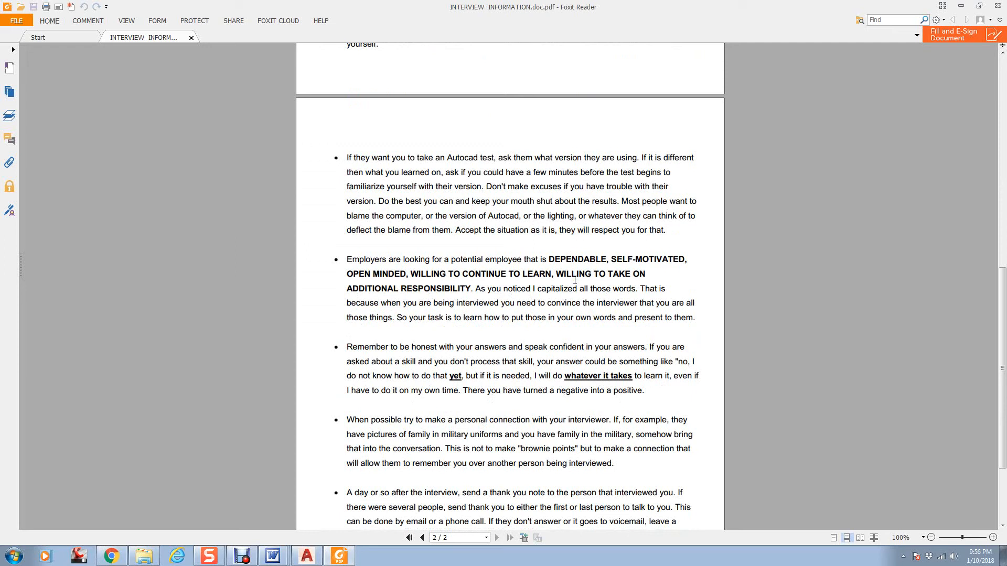
scroll("down", 3)
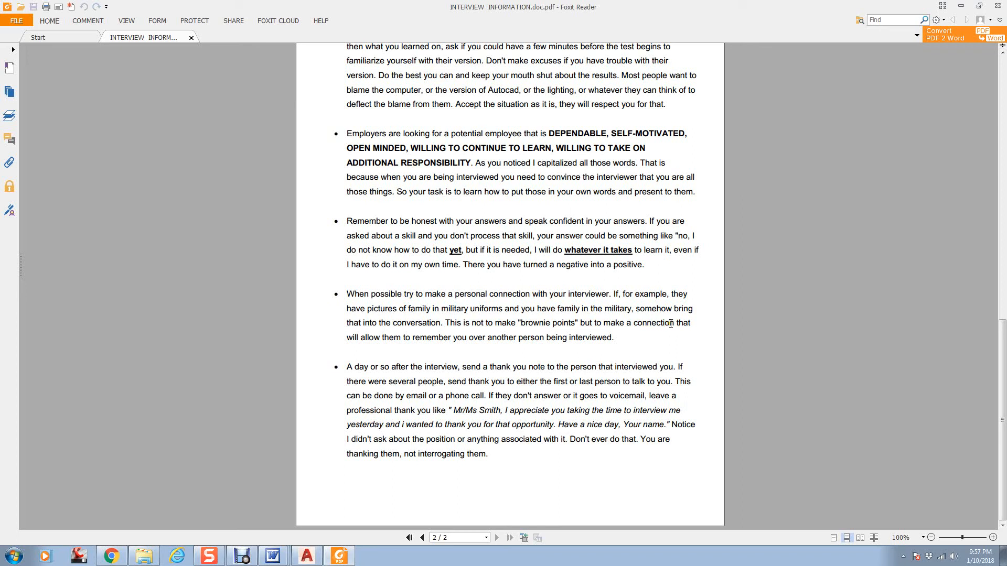
mouse_move(666, 329)
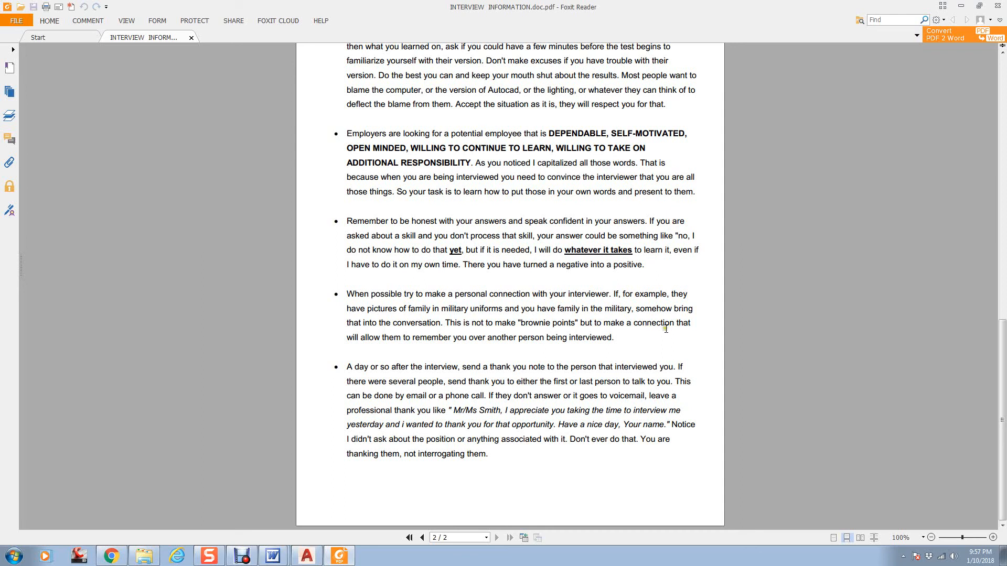
mouse_move(628, 338)
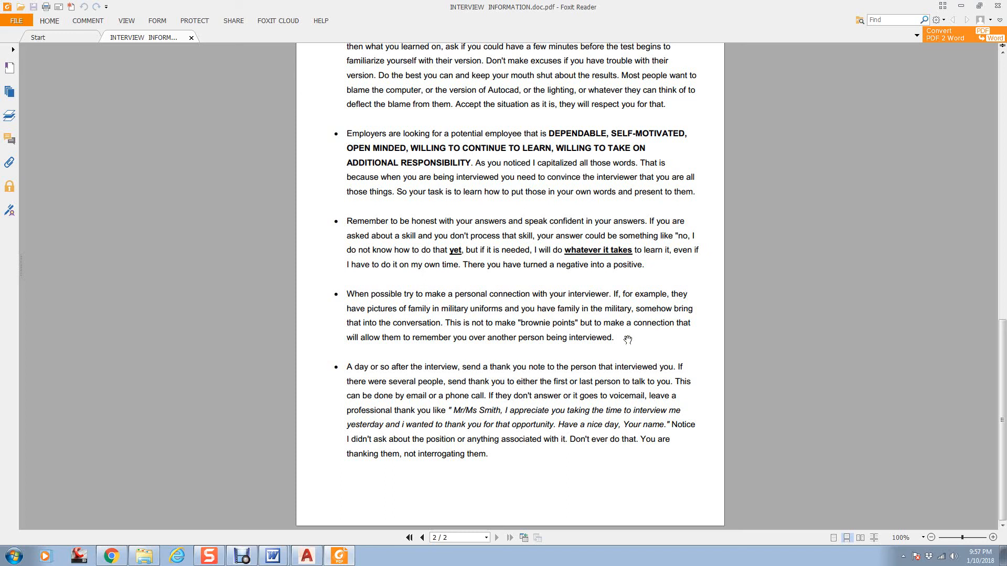